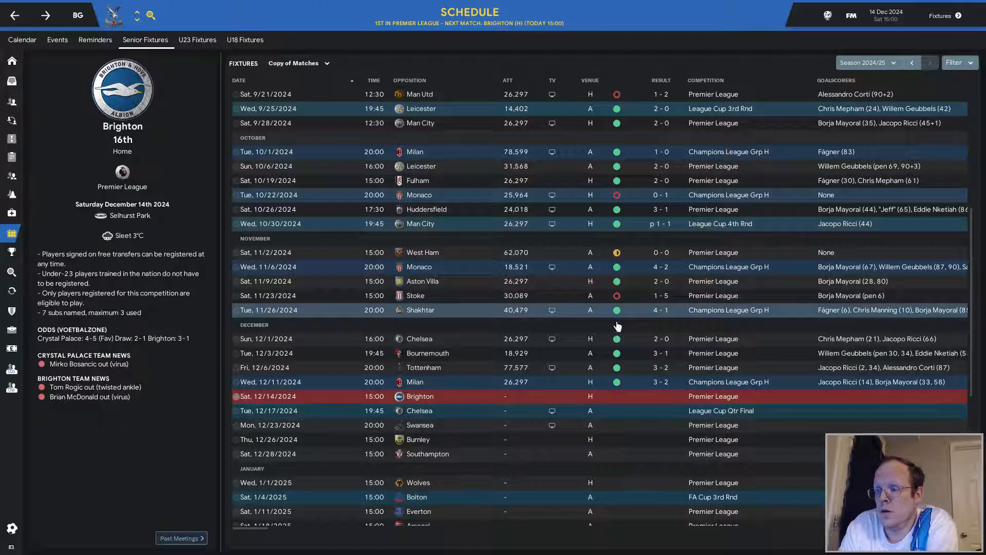
mouse_move(660, 403)
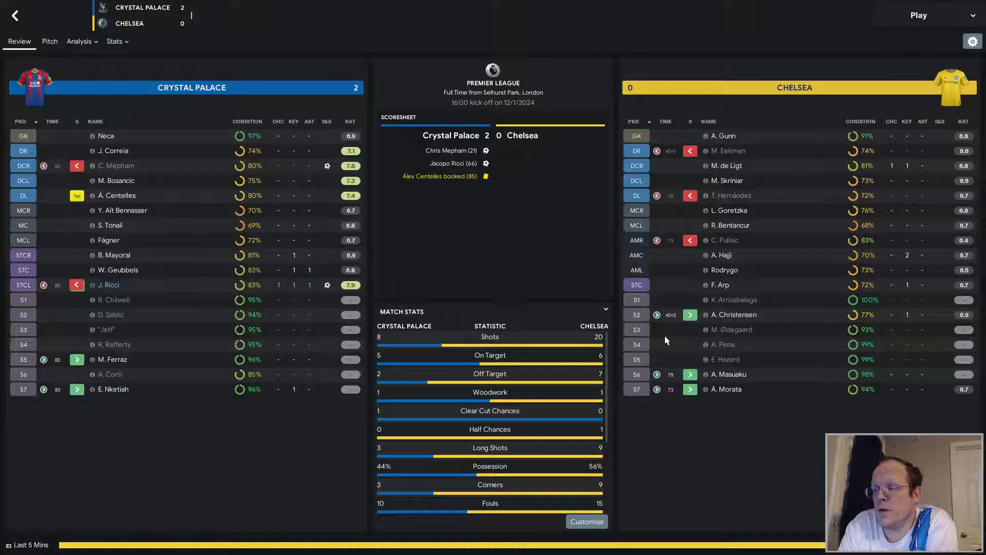
mouse_move(578, 244)
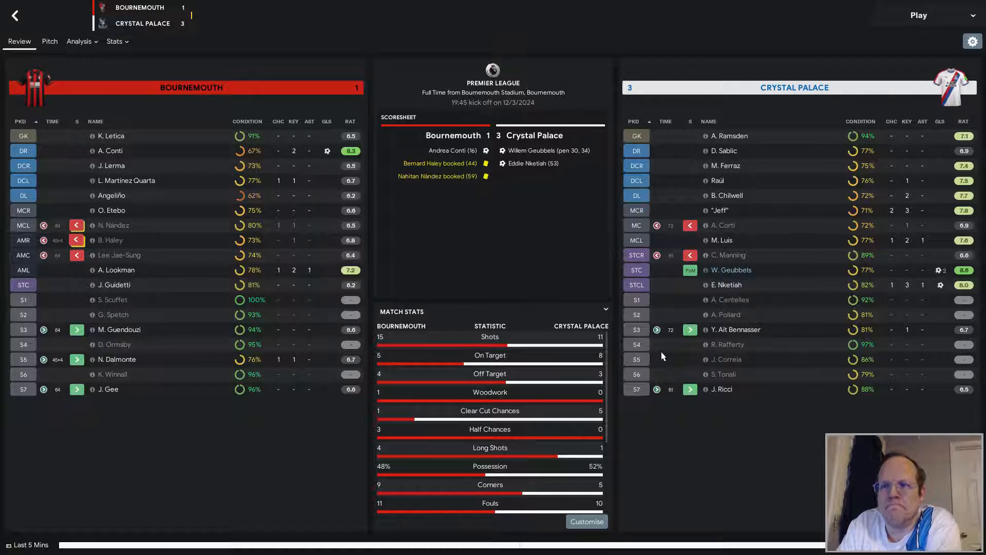
mouse_move(54, 22)
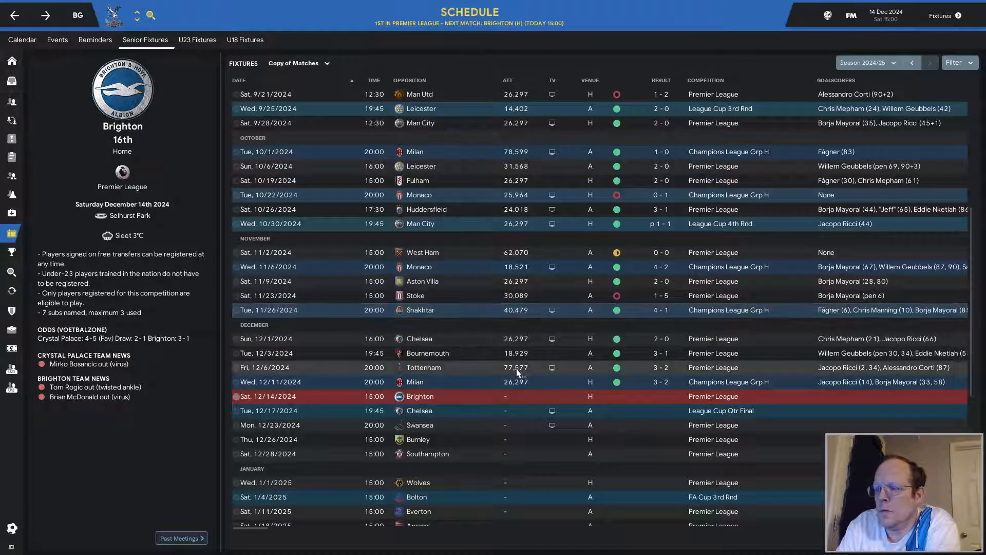
mouse_move(651, 394)
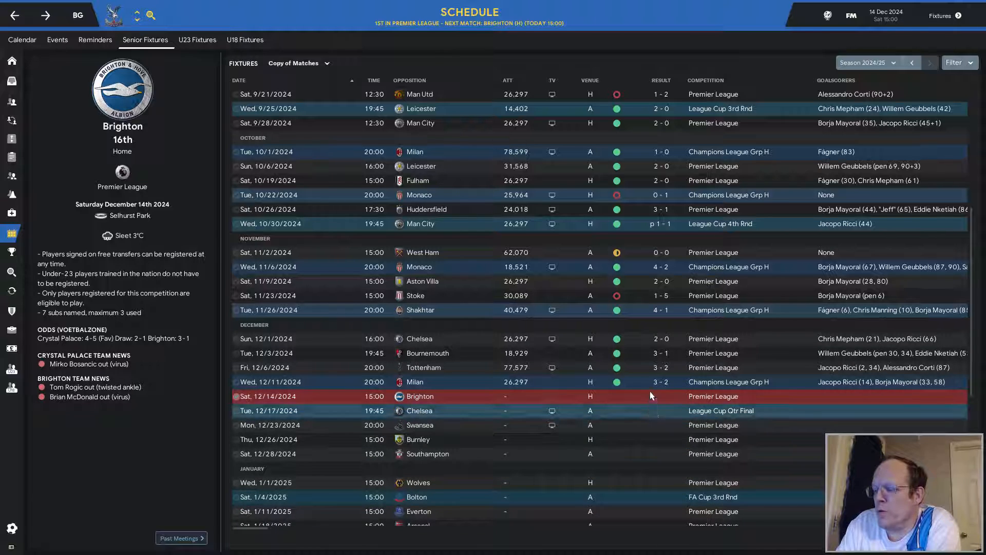
mouse_move(655, 371)
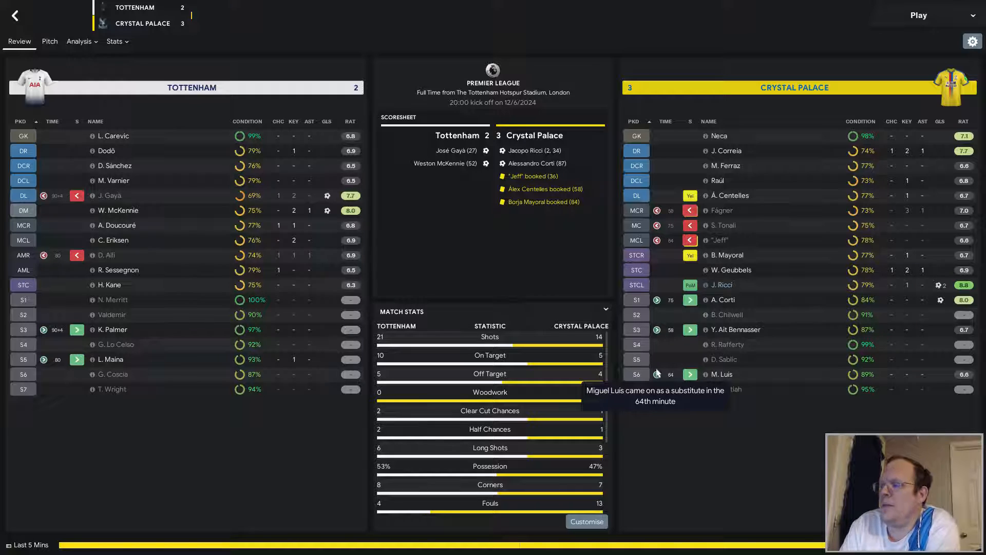
mouse_move(848, 411)
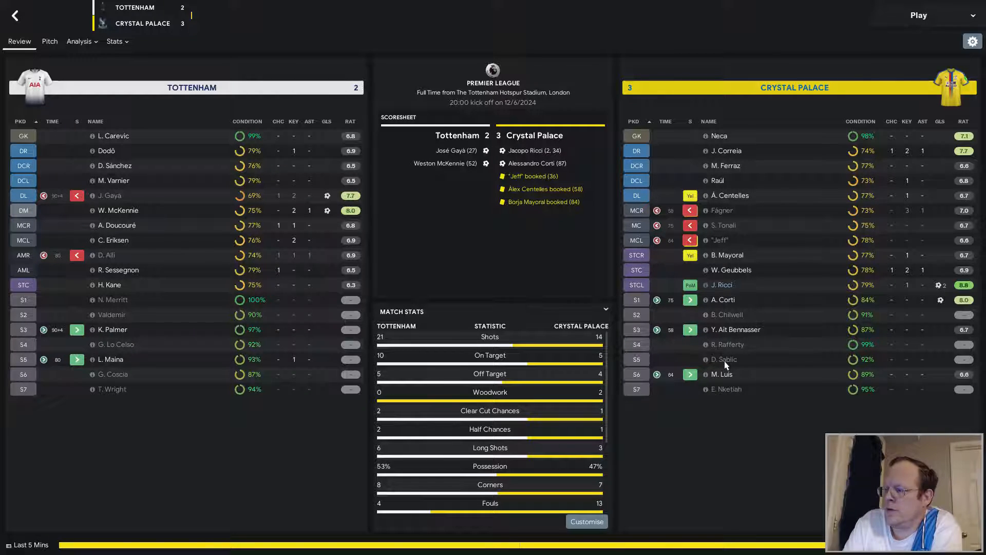
View defender Duje Sablic's player profile from the Tottenham match report.
left_click(724, 360)
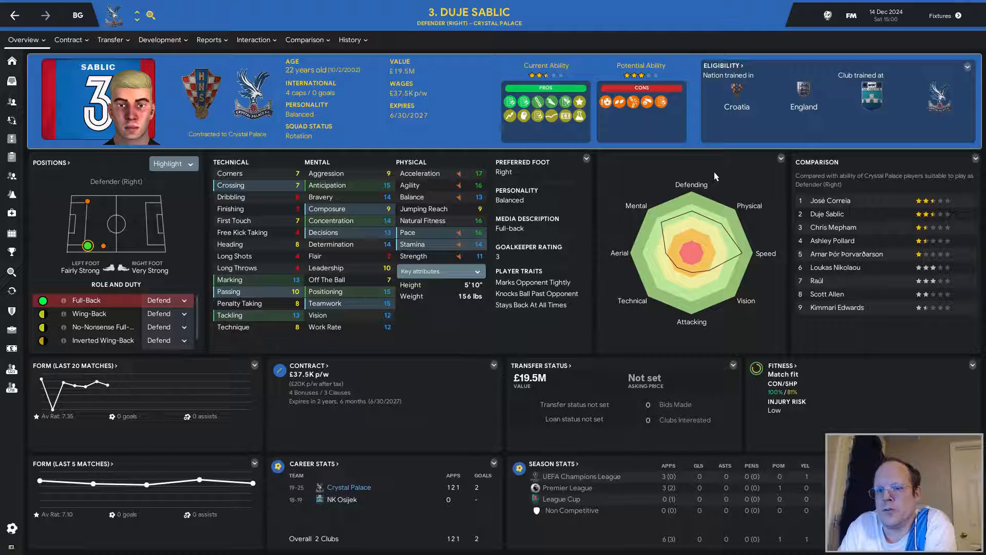
mouse_move(528, 360)
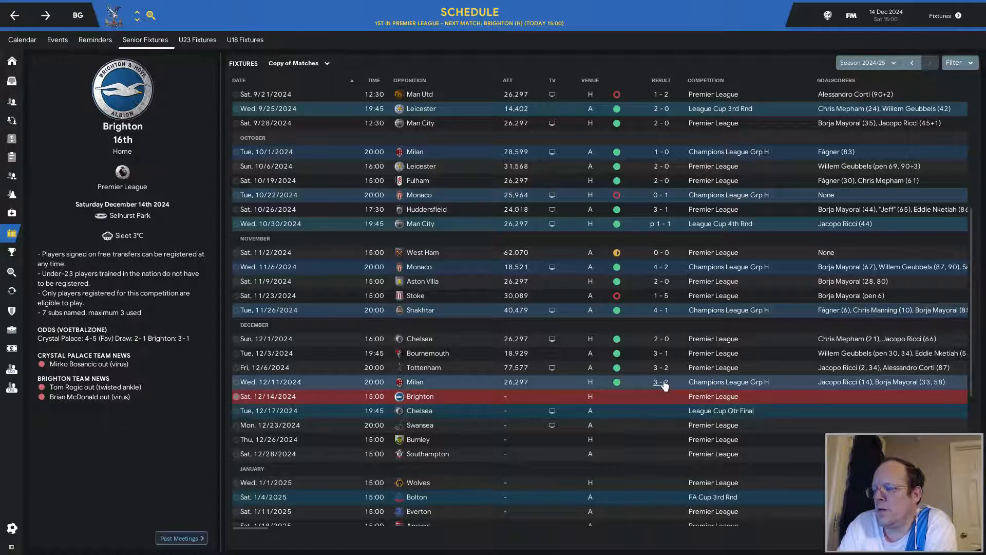
Bring up the full-time report of the 3–2 Champions League home win over Milan.
left_click(661, 382)
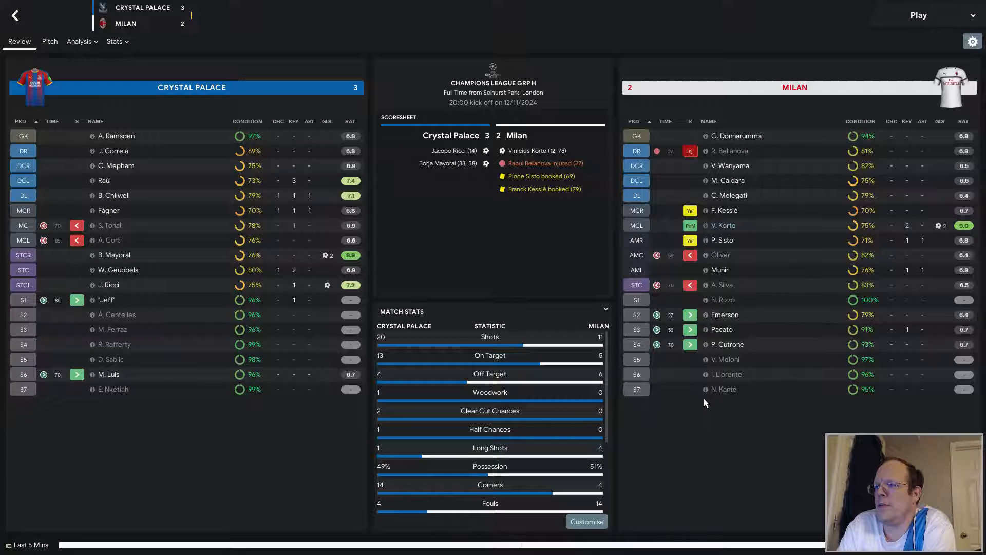
mouse_move(713, 406)
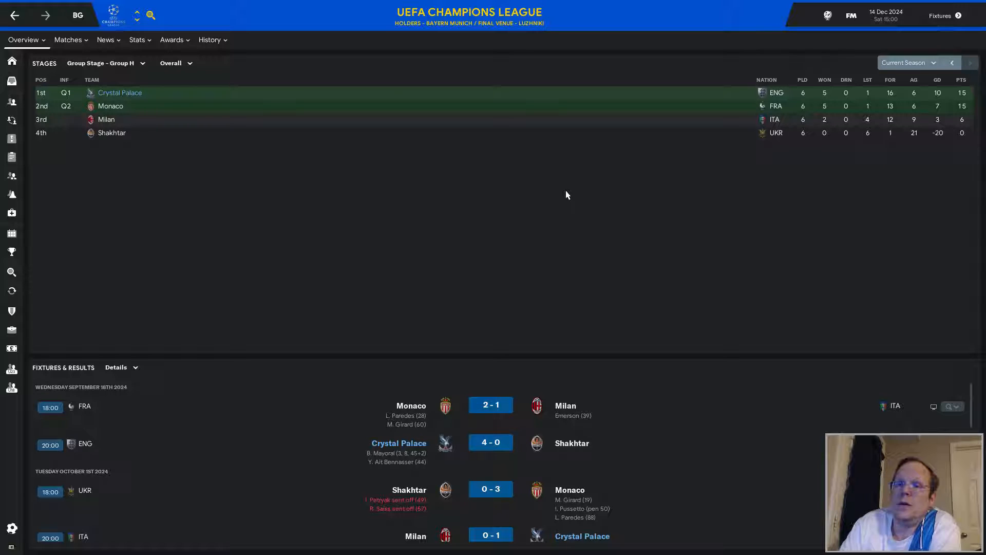
Check which record types the Group H table can display via the Overall dropdown.
left_click(175, 62)
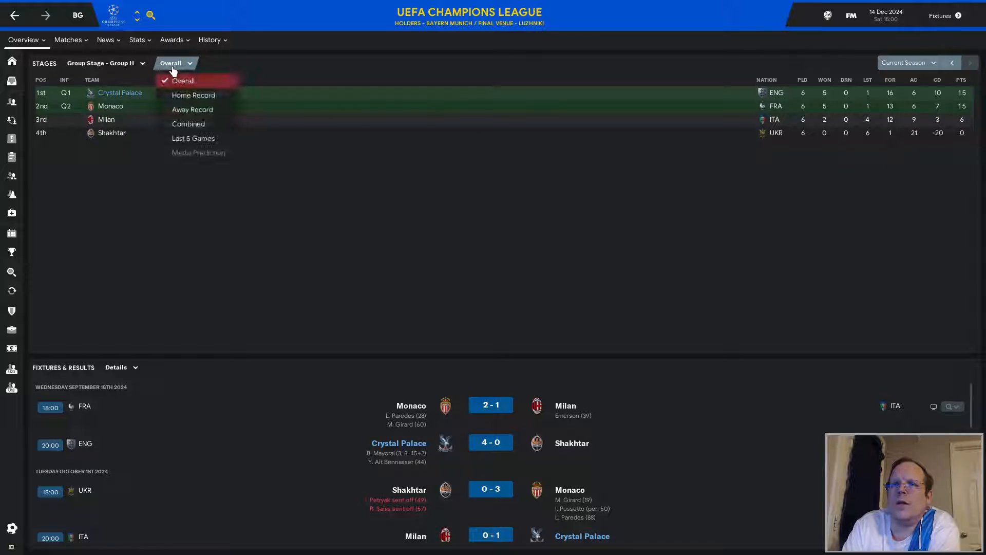
left_click(107, 62)
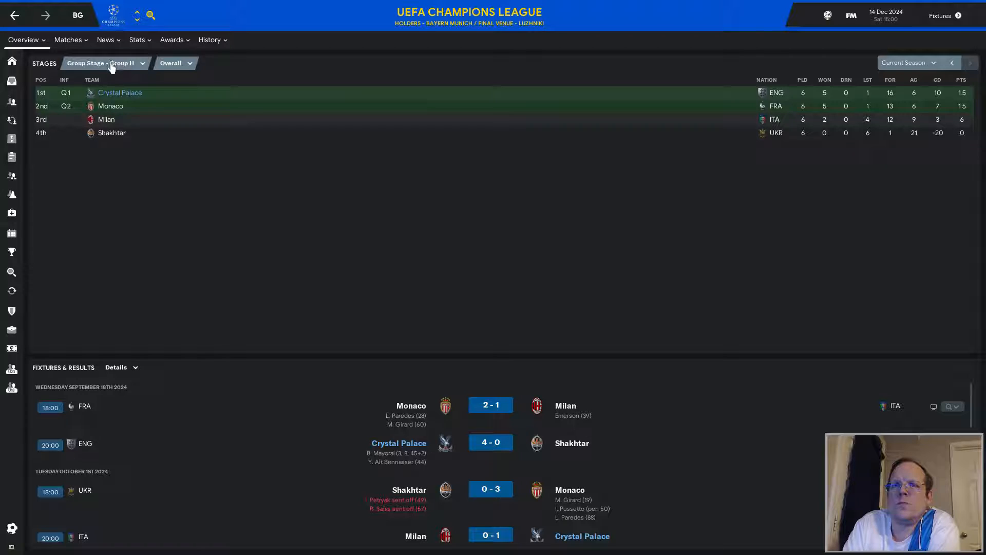
left_click(103, 63)
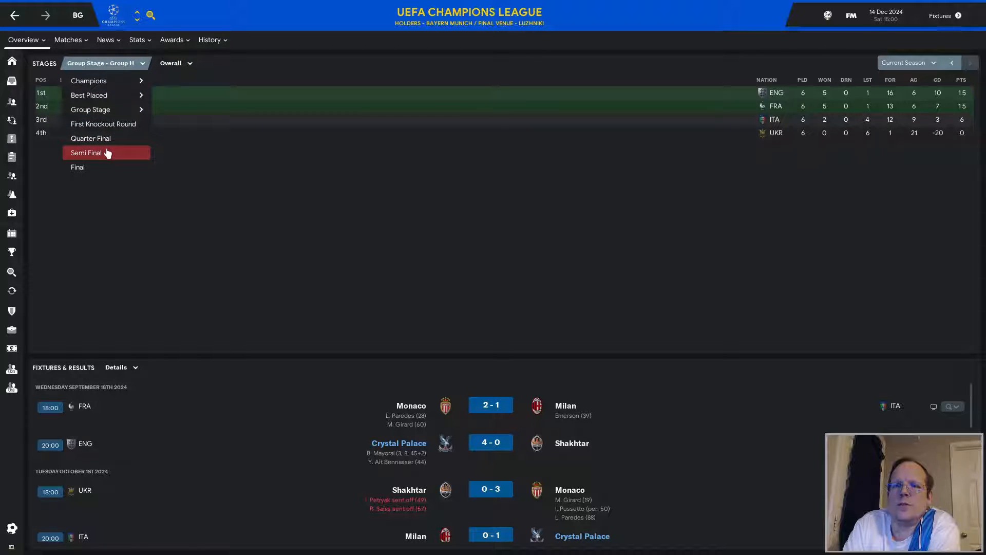
mouse_move(89, 81)
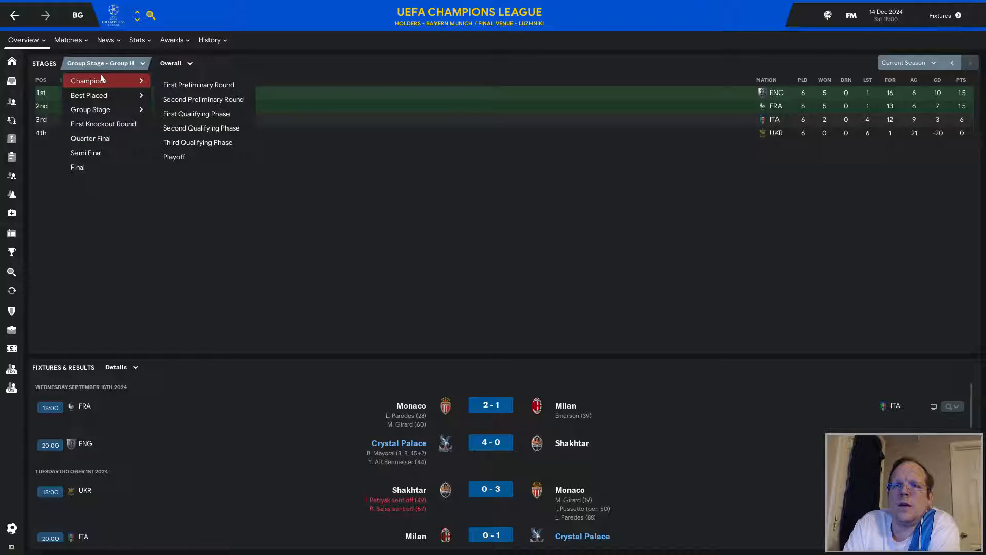
mouse_move(89, 95)
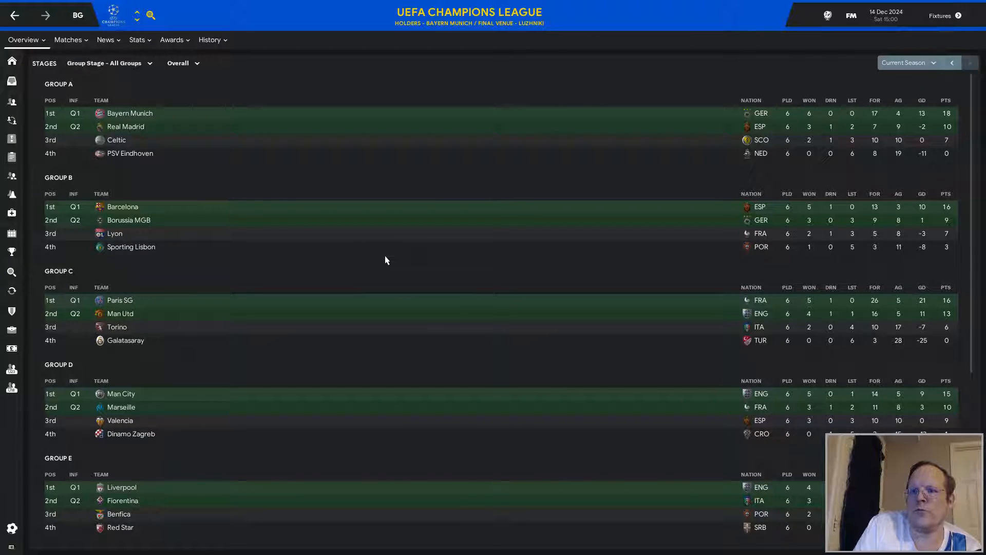
scroll("down", 3)
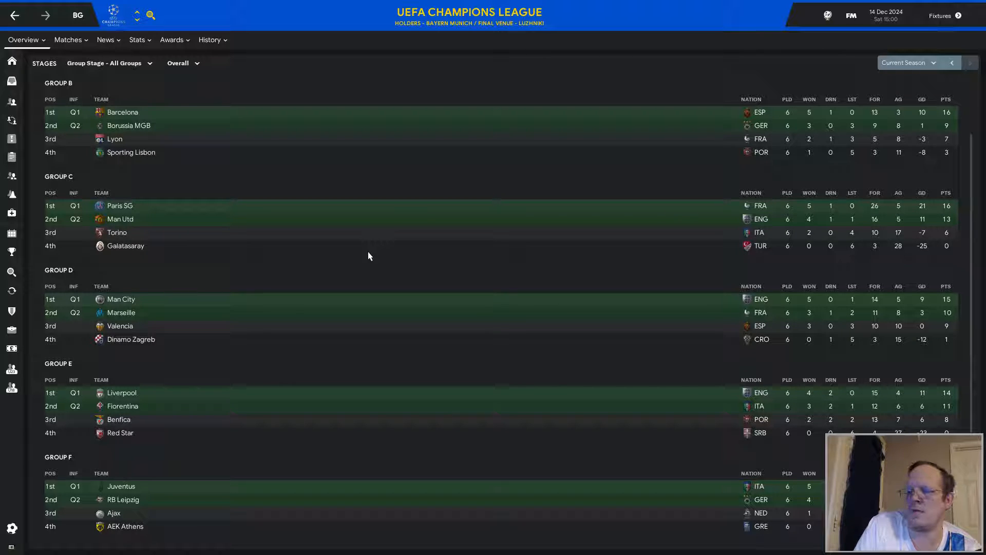
mouse_move(343, 276)
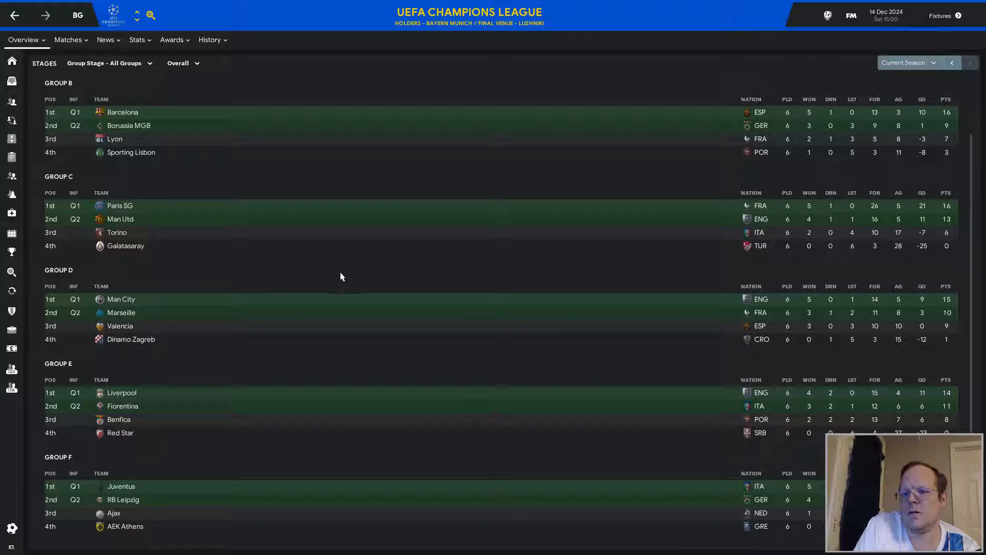
scroll("down", 3)
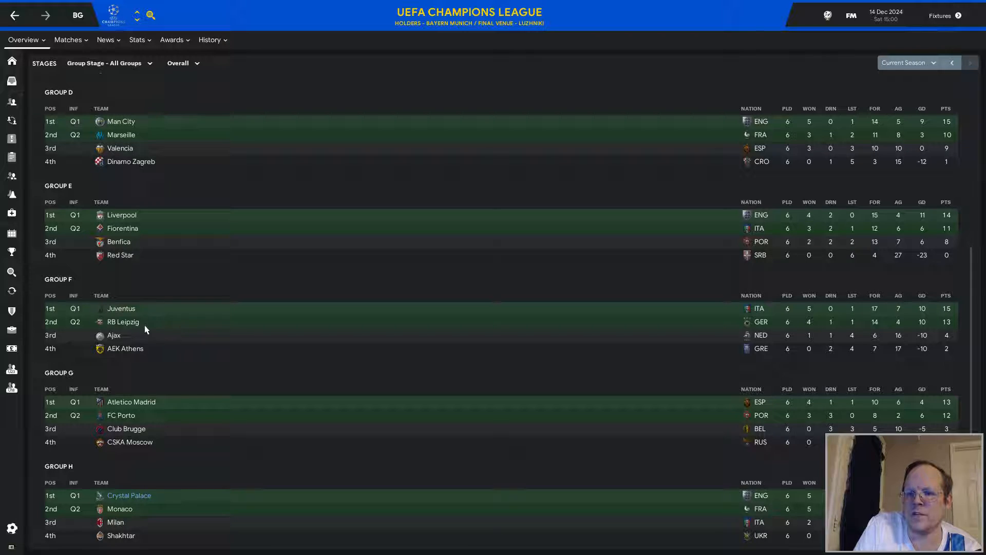
mouse_move(216, 382)
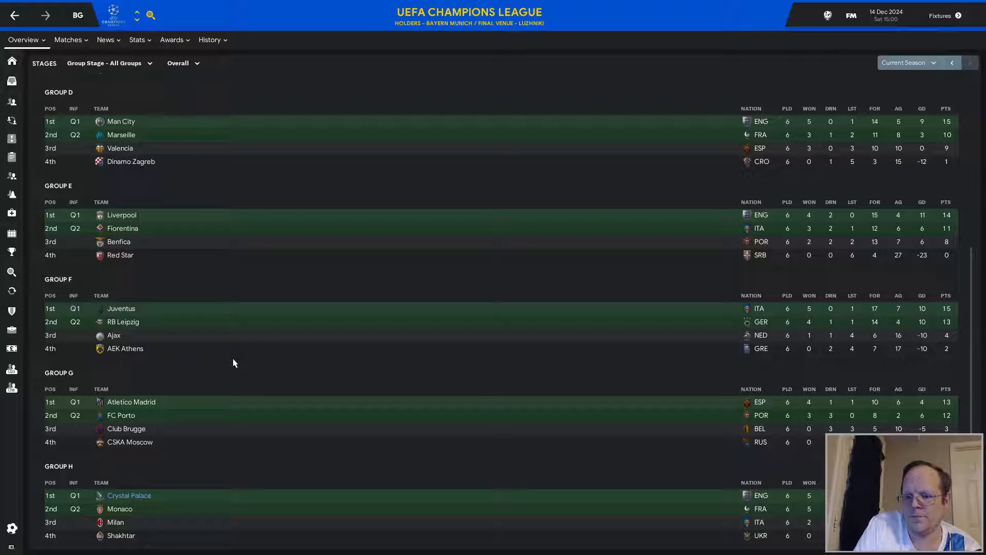
mouse_move(265, 382)
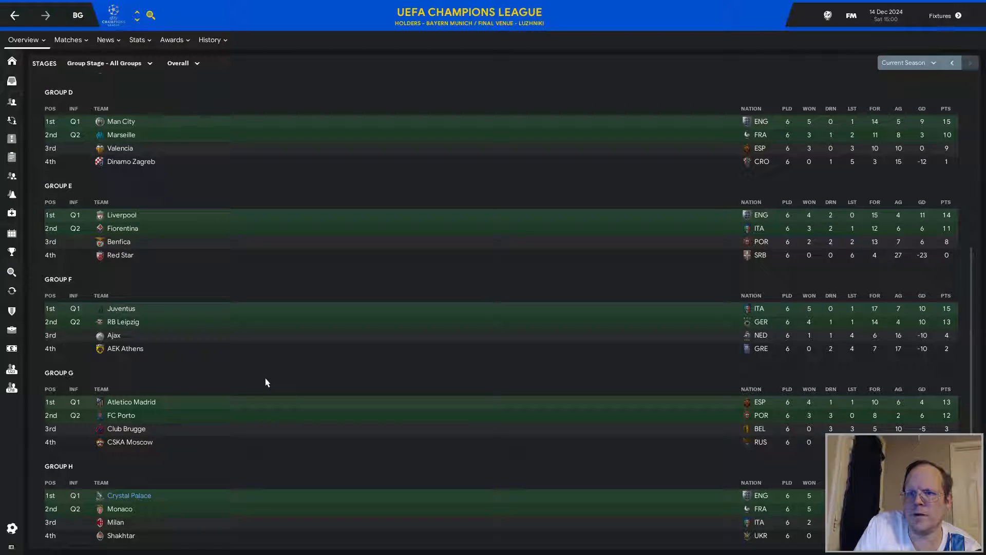
scroll("up", 3)
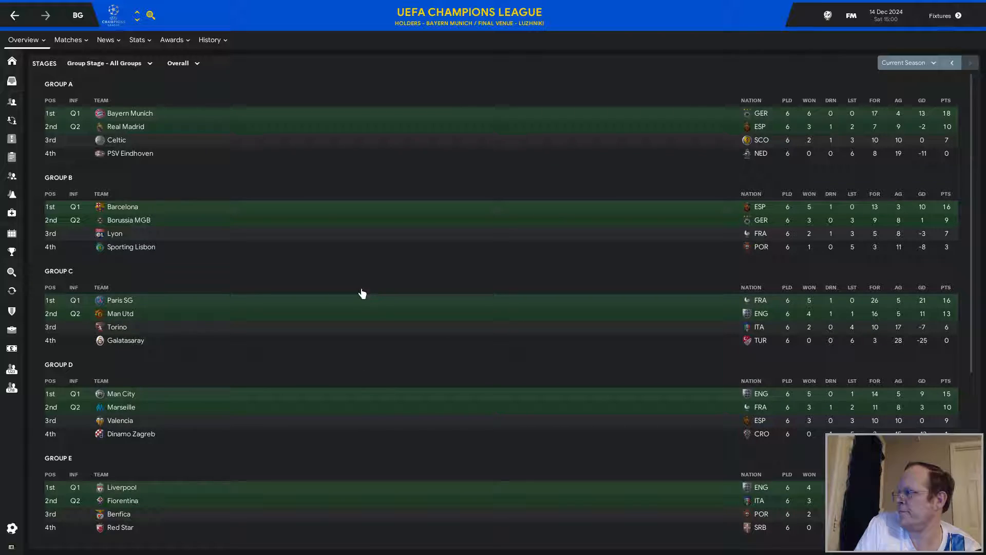
scroll("down", 3)
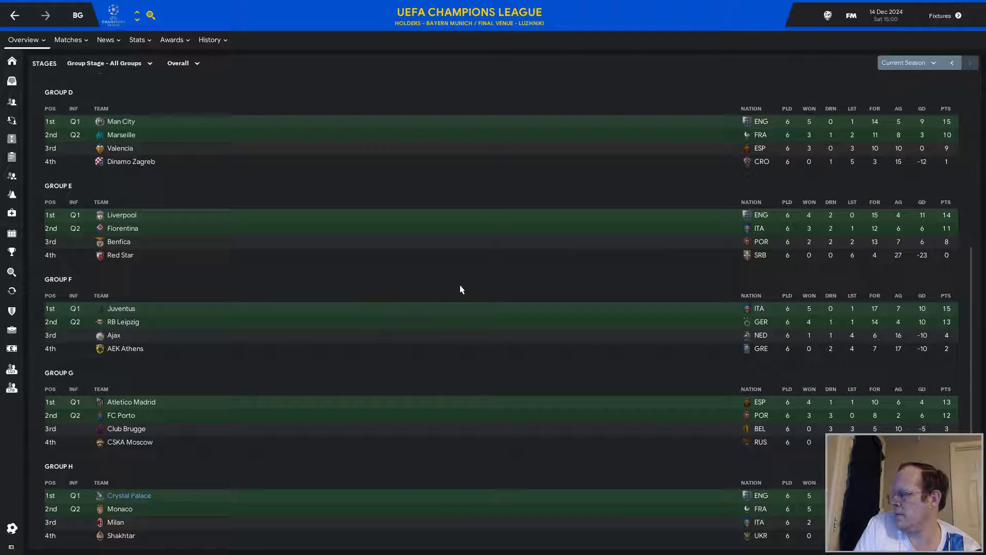
mouse_move(228, 490)
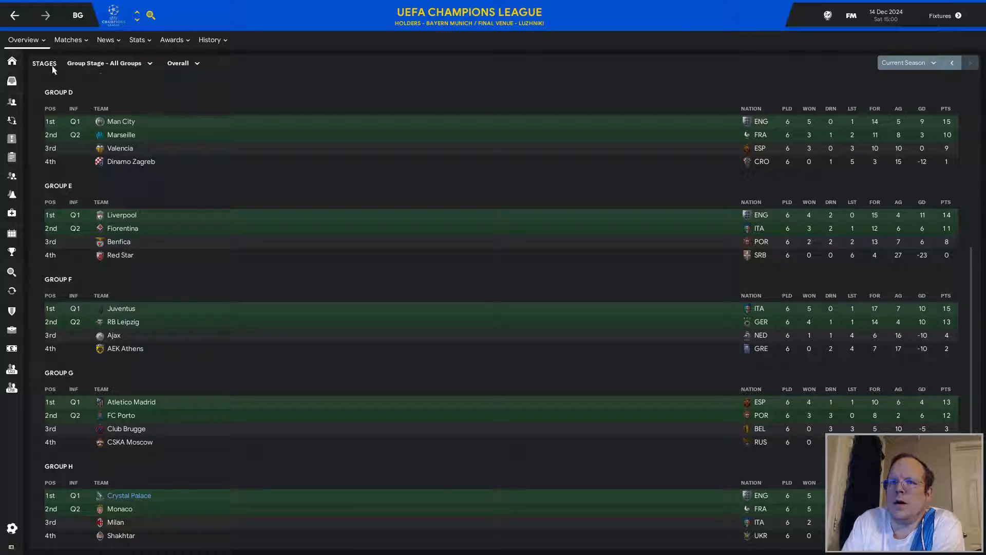
left_click(129, 495)
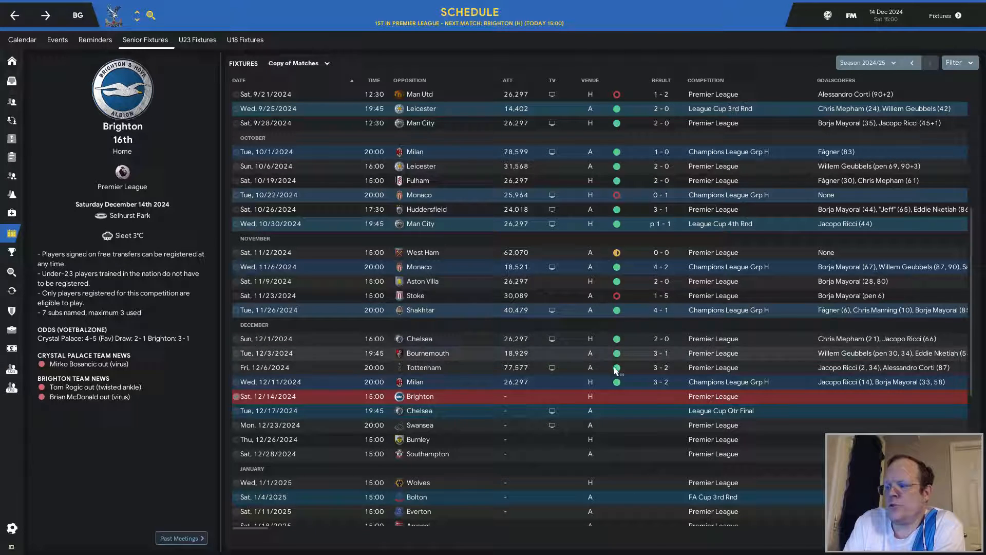
mouse_move(659, 382)
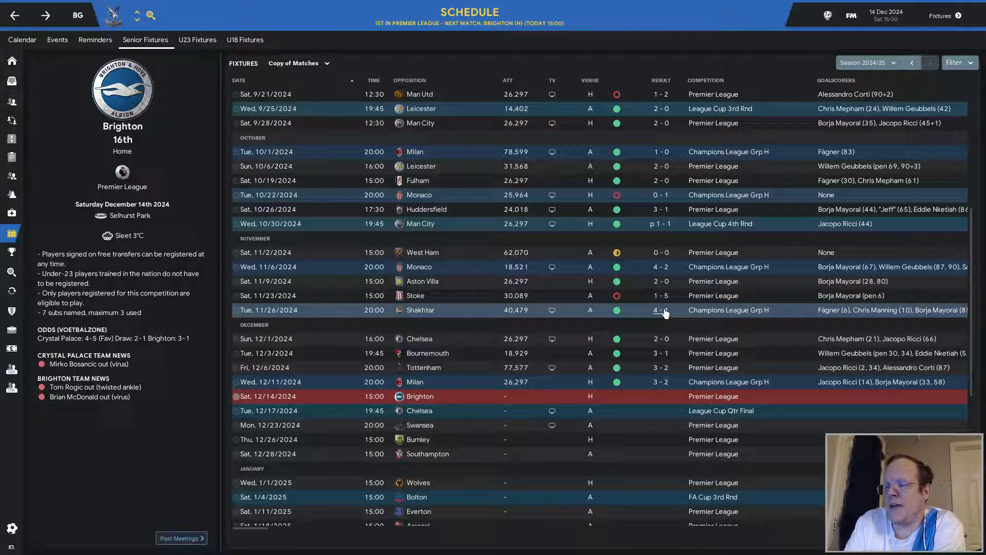
mouse_move(661, 397)
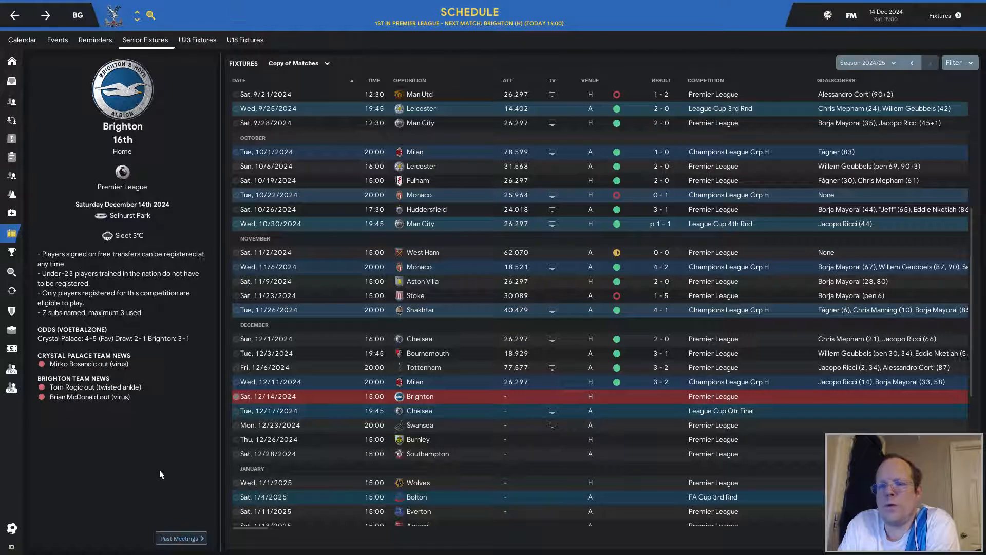
mouse_move(139, 447)
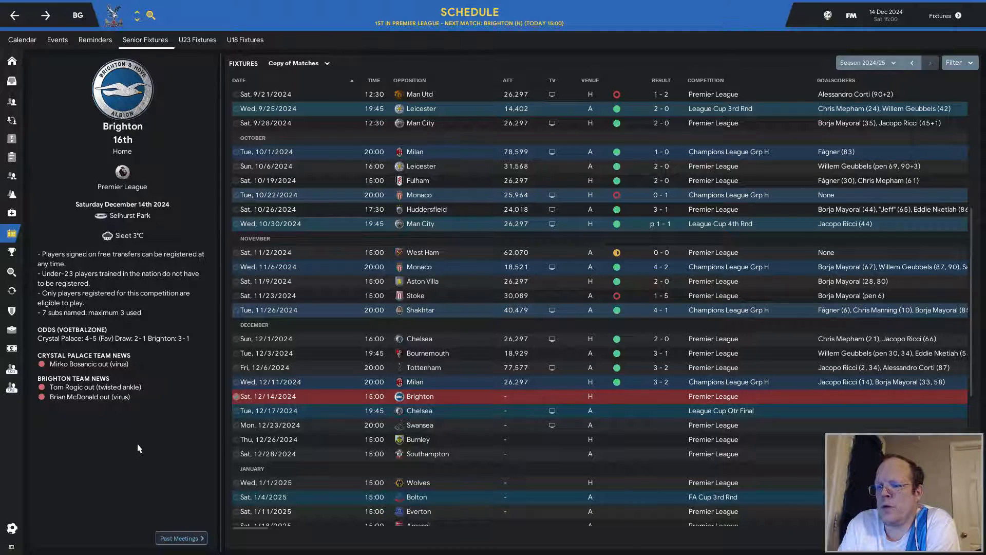
mouse_move(133, 455)
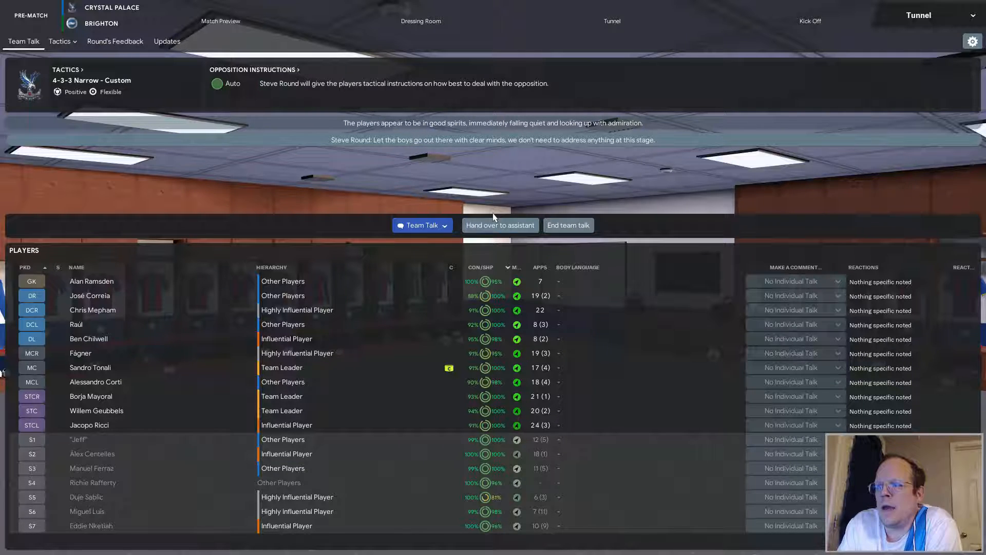
Address the whole squad in the team talk, then answer the tunnel question about complacency.
left_click(418, 225)
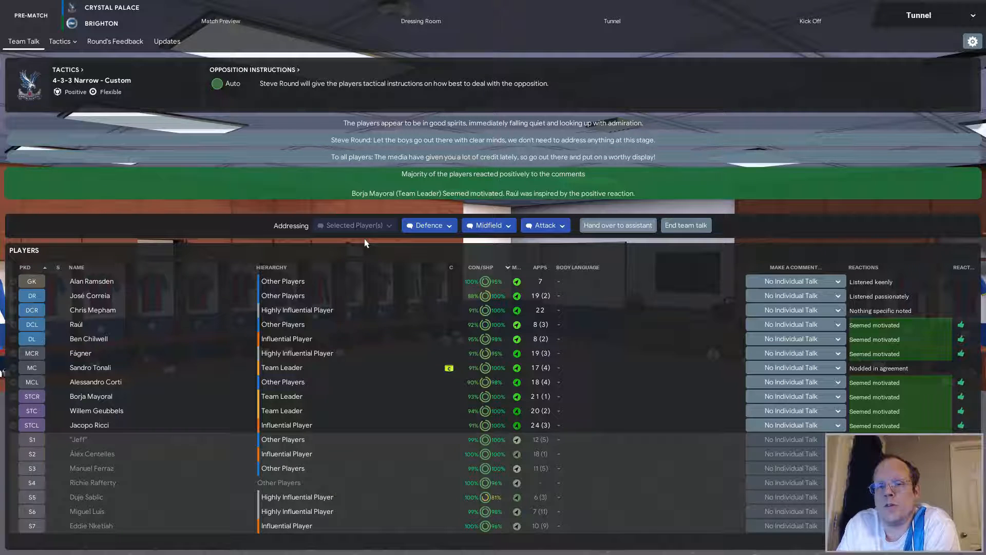
mouse_move(785, 30)
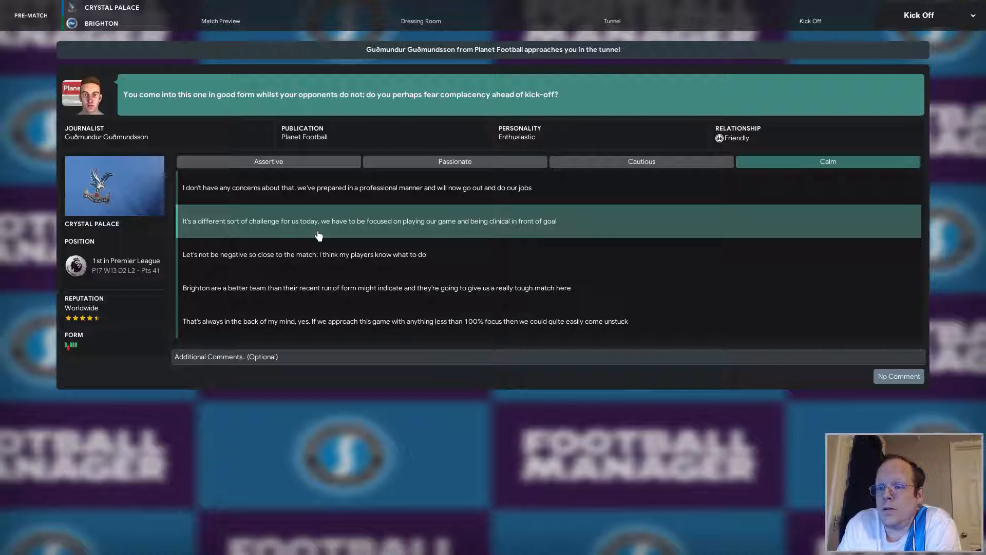
left_click(369, 220)
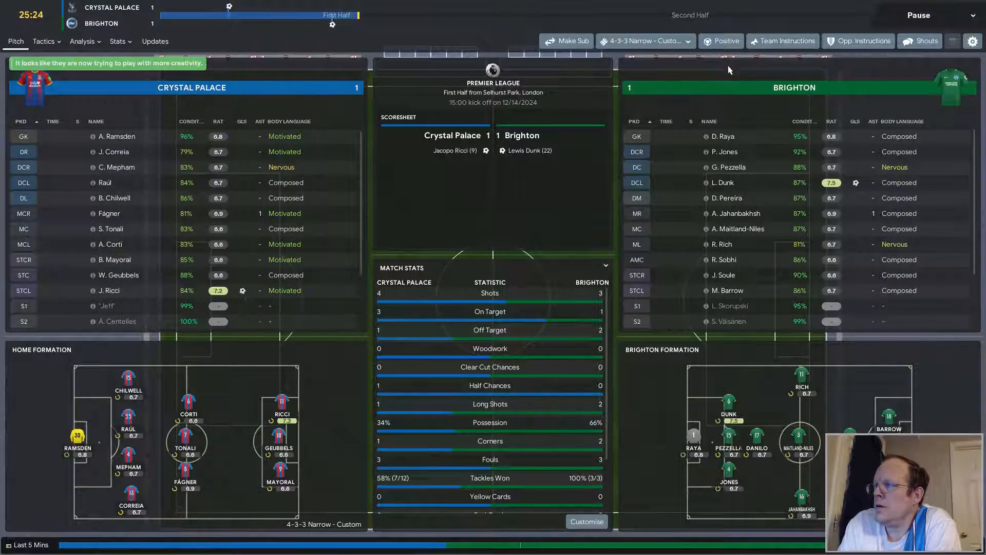
Choose a new team mentality during the first half against Brighton.
left_click(721, 41)
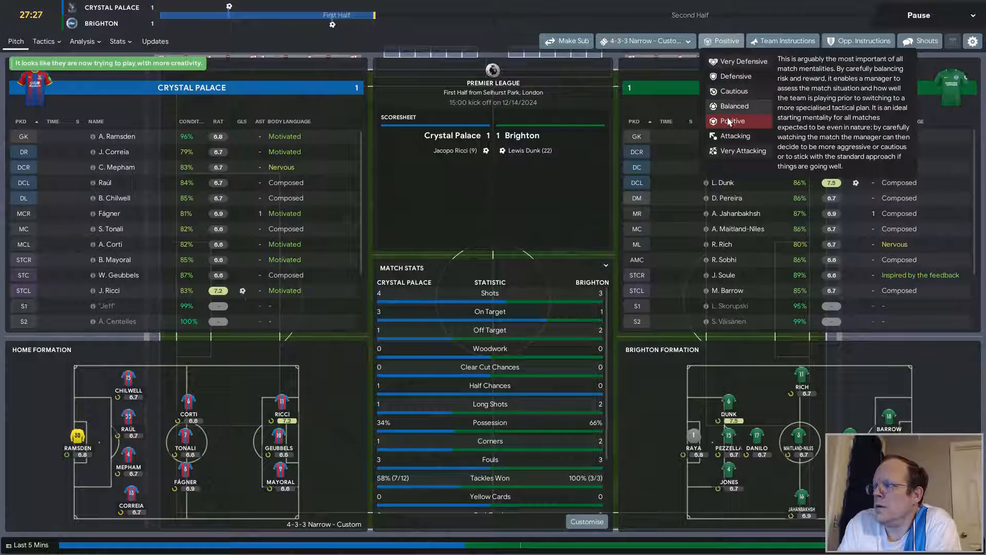
left_click(733, 150)
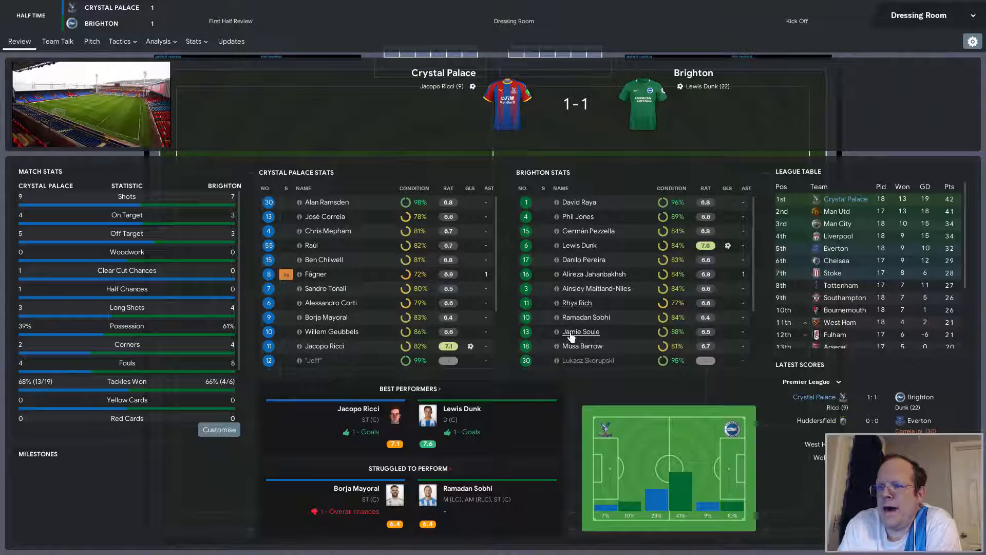
mouse_move(580, 332)
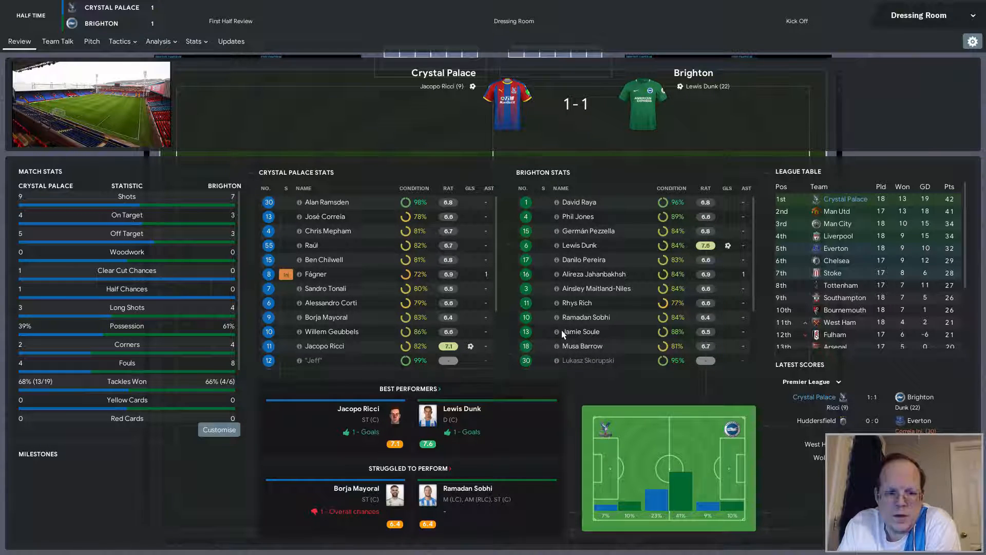
mouse_move(563, 334)
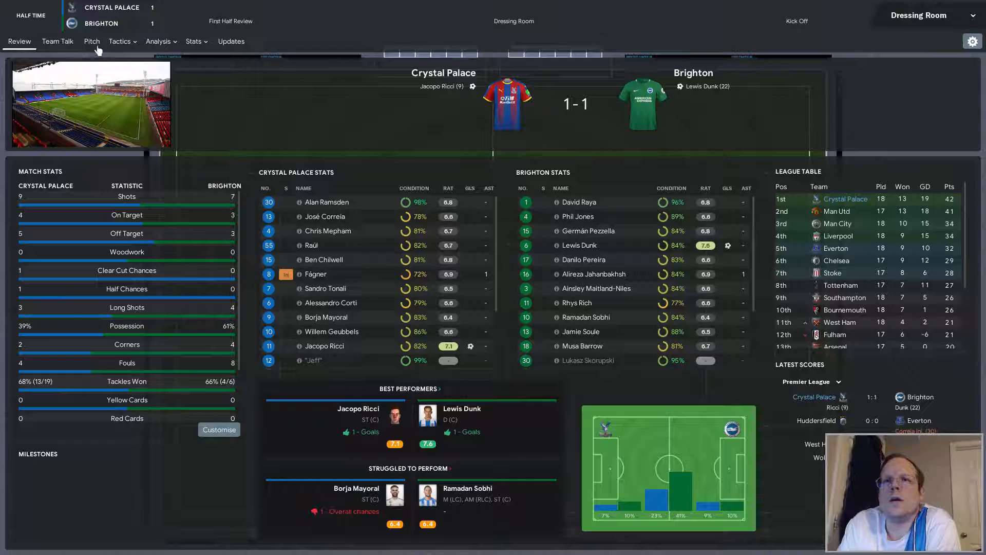
Substitute Fágner off for Miguel Luis from the in-match tactics lineup.
left_click(119, 41)
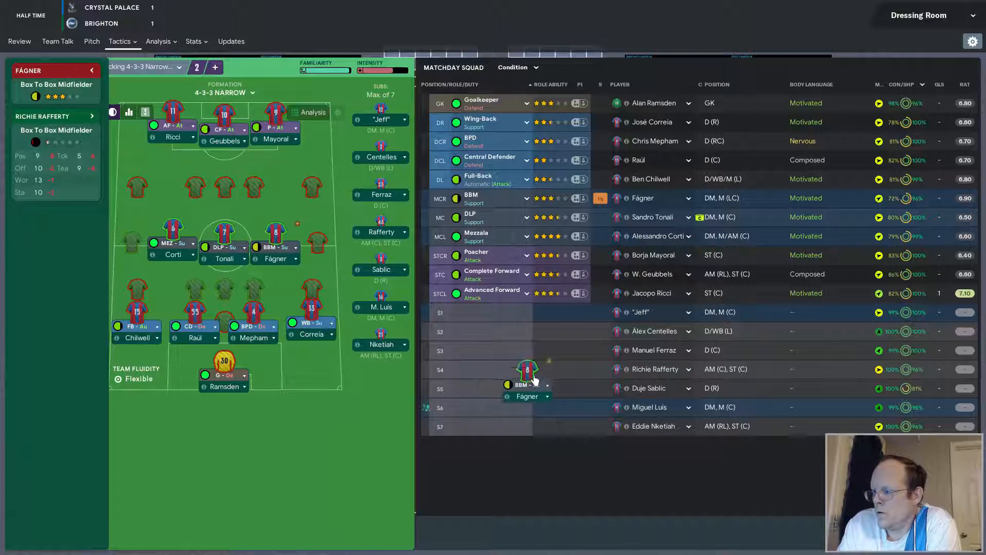
left_click_drag(527, 383, 640, 314)
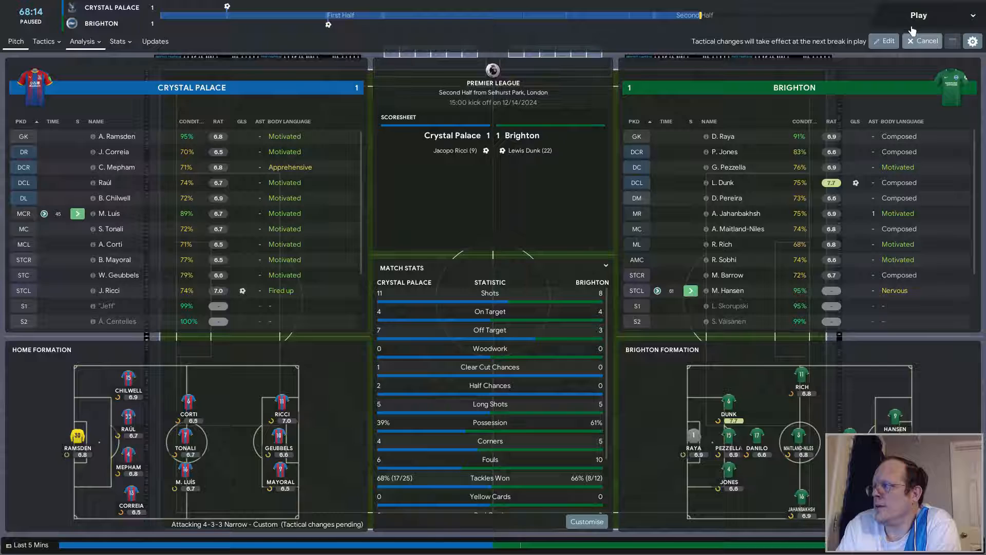
Resume play so Manuel Ferraz comes on for Chris Mepham.
left_click(918, 15)
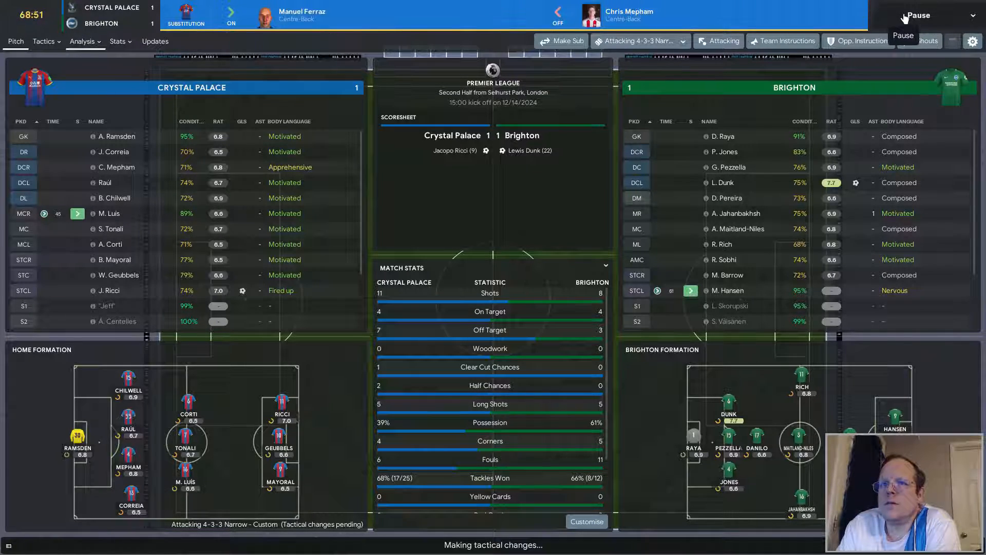
left_click(918, 41)
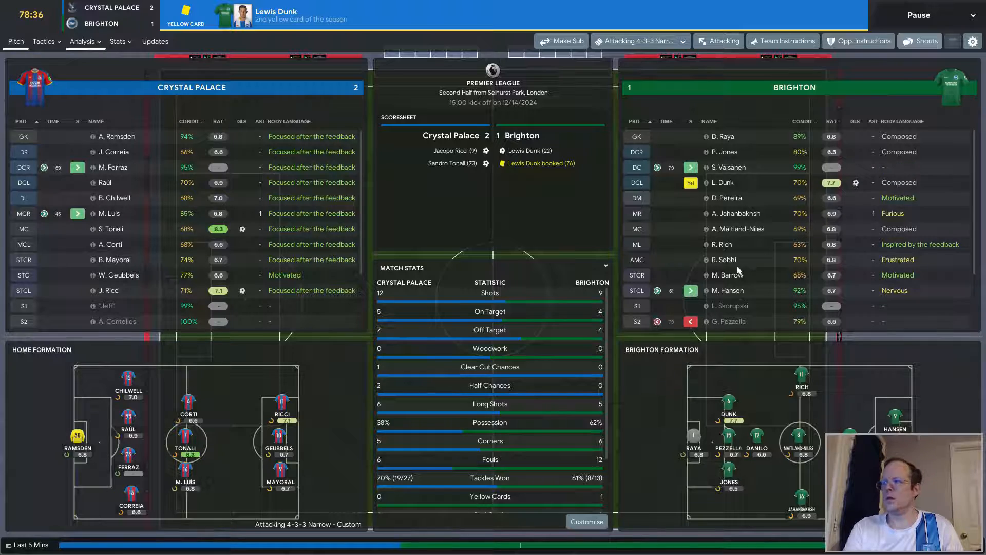
Let the match run on to Corti's 88th-minute goal for 3–1.
left_click(719, 41)
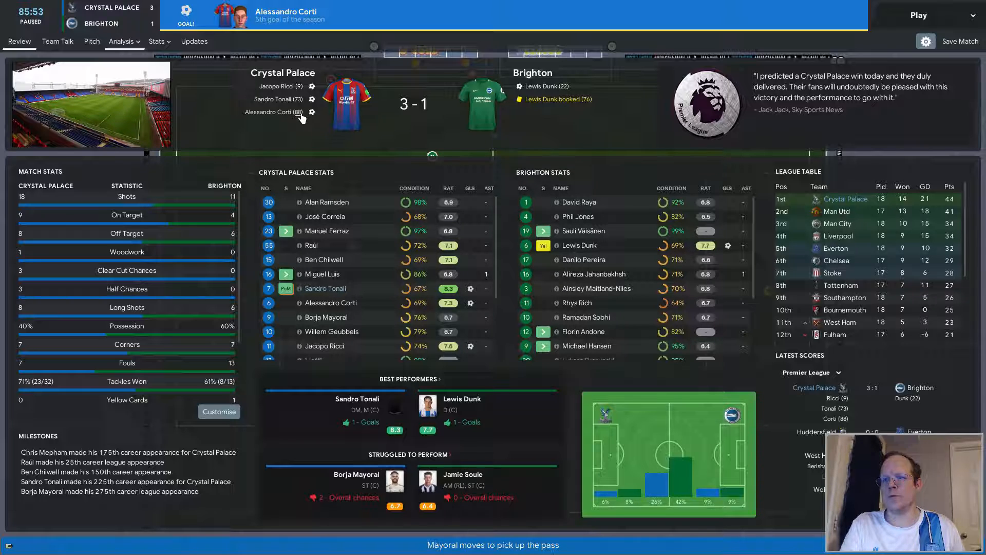
mouse_move(282, 141)
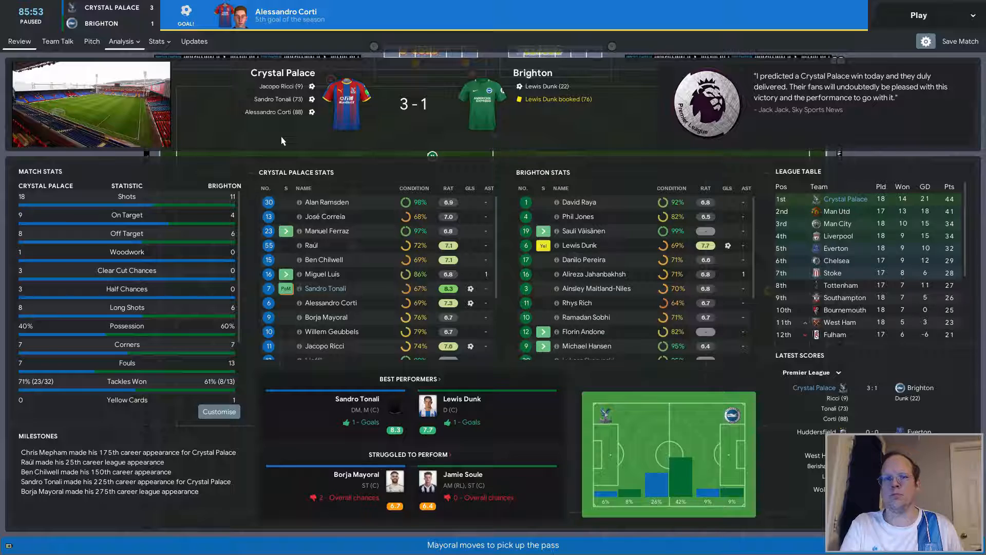
Play out the final minutes to full time, Palace winning 3–1.
left_click(918, 16)
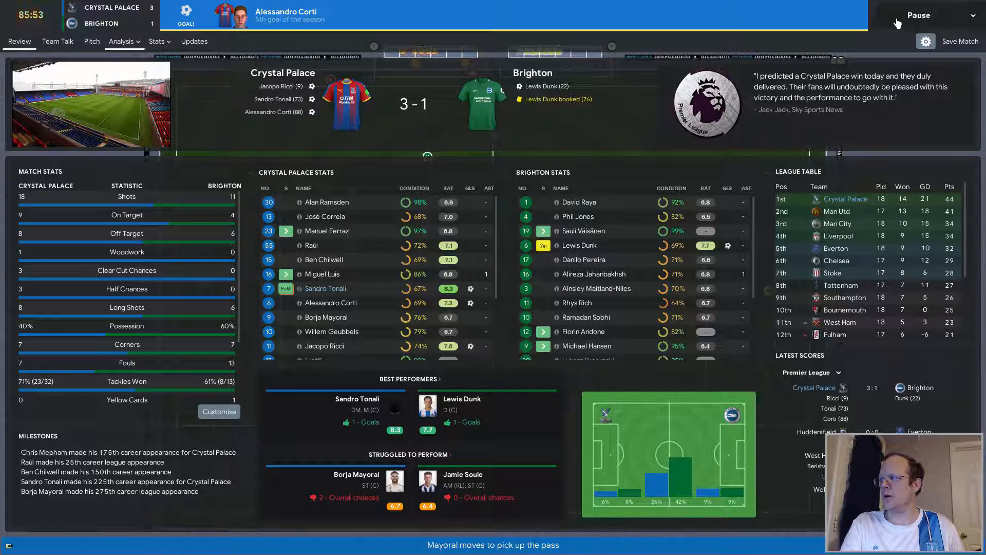
left_click(918, 14)
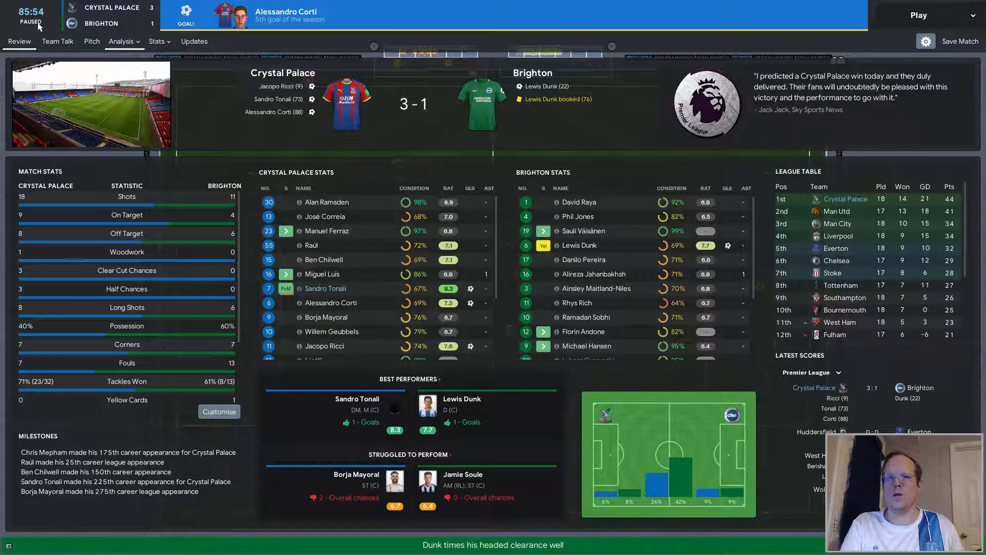
left_click(57, 42)
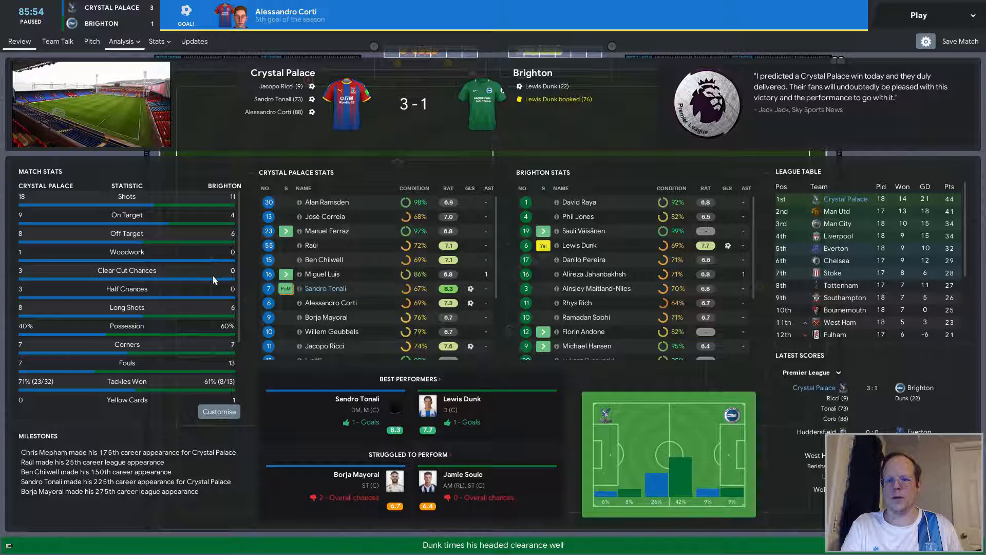
mouse_move(198, 337)
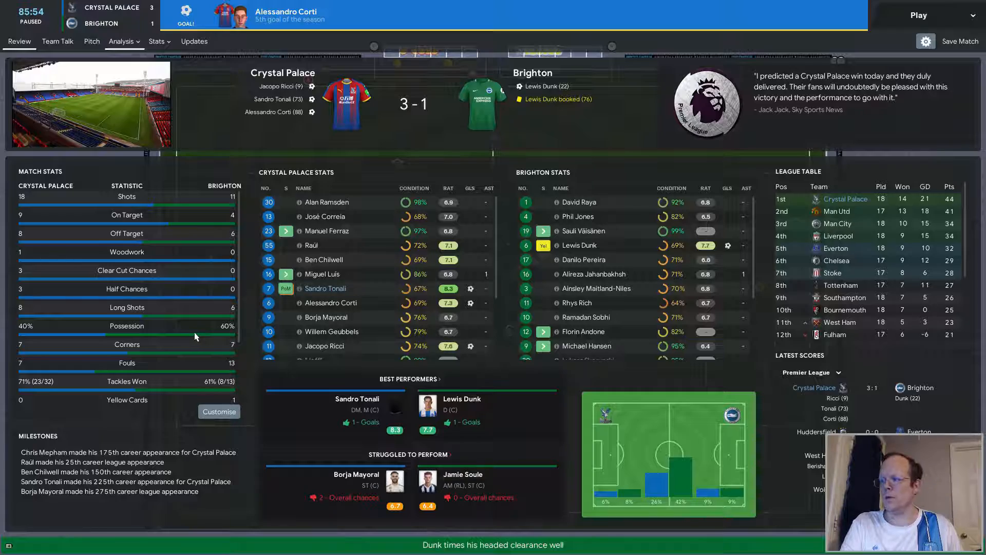
left_click(918, 15)
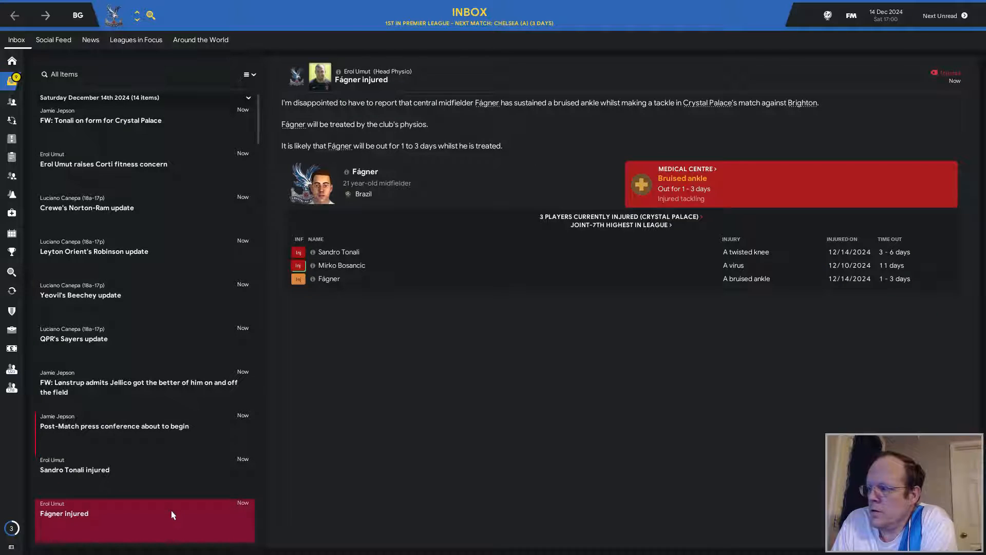
mouse_move(167, 473)
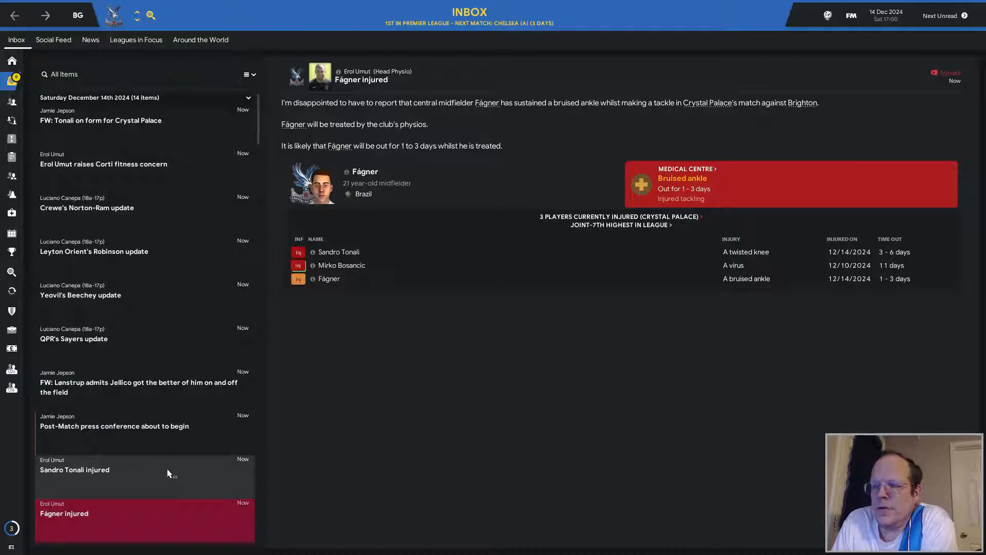
Read the Sandro Tonali injury news, then return to the manager's home dashboard.
left_click(74, 469)
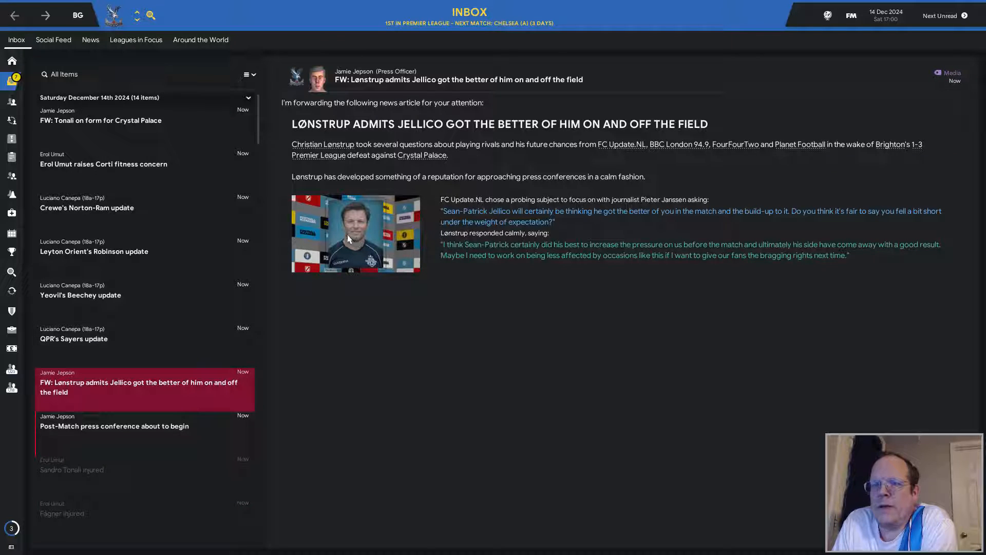
mouse_move(353, 234)
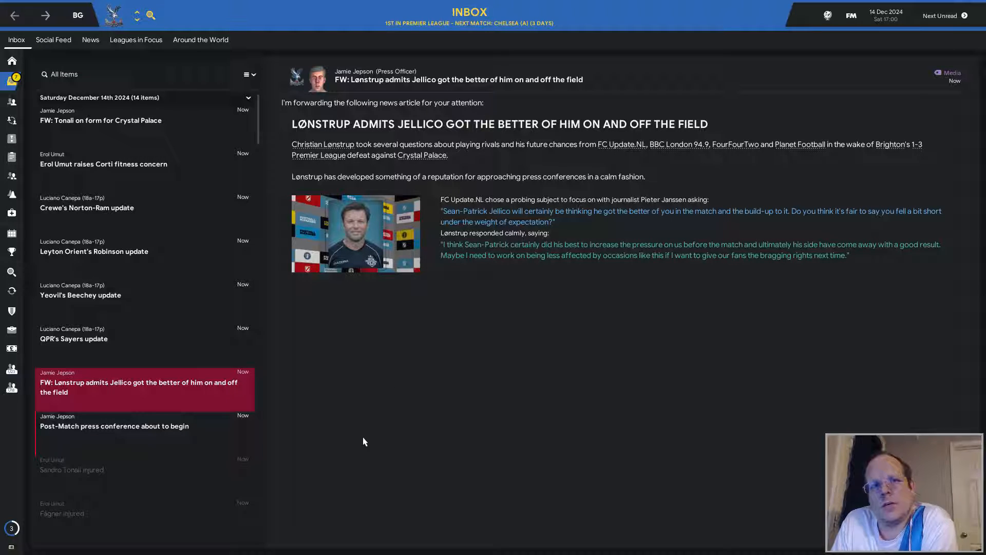
mouse_move(364, 438)
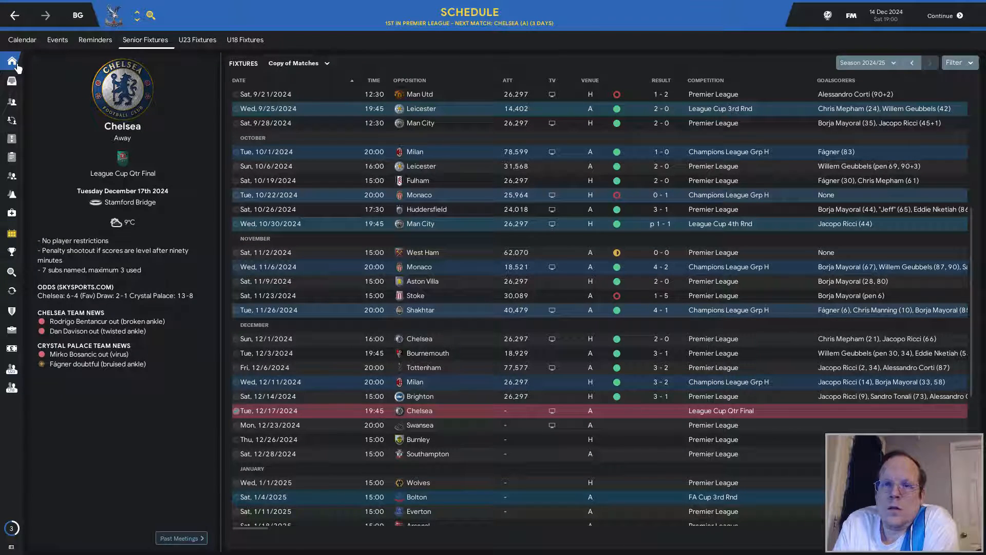
left_click(11, 61)
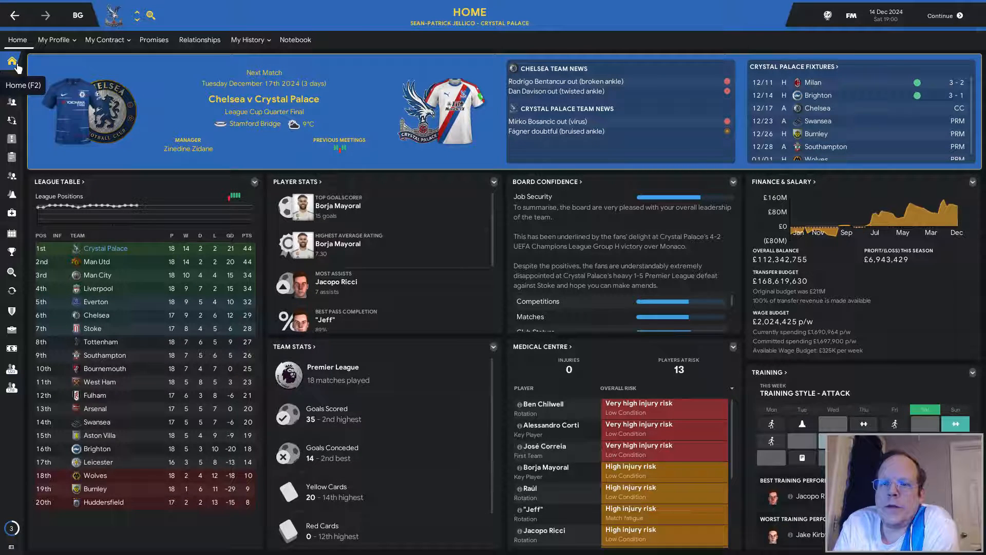
mouse_move(409, 265)
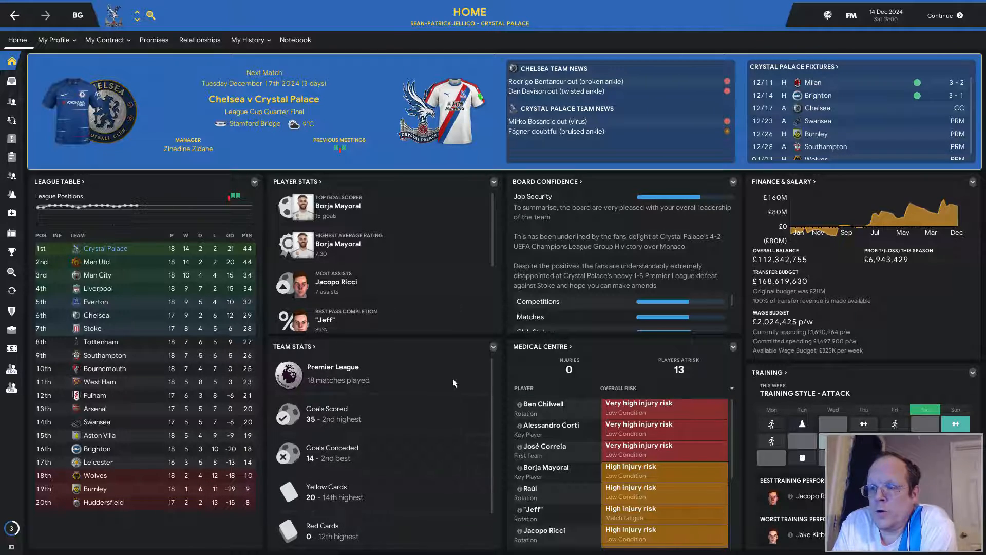
mouse_move(449, 391)
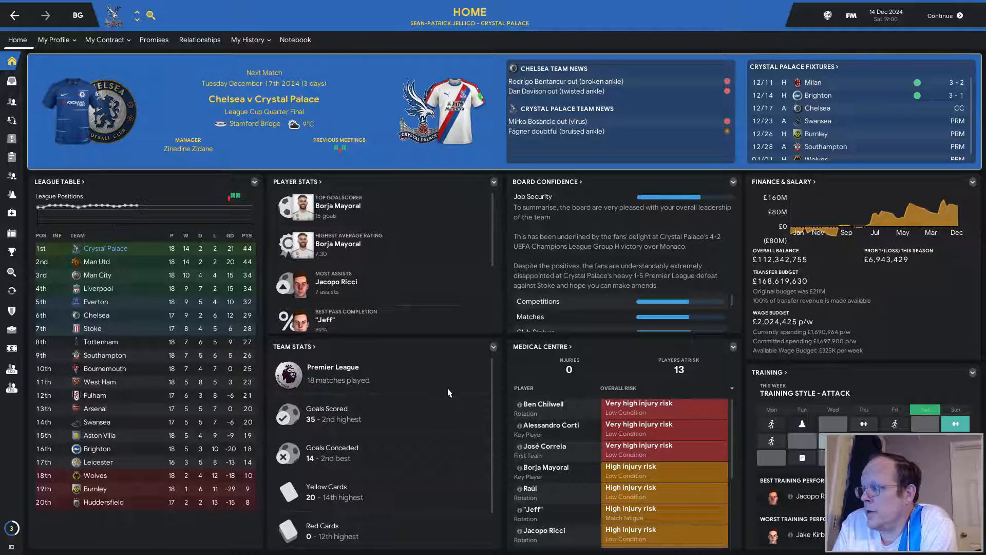
mouse_move(434, 382)
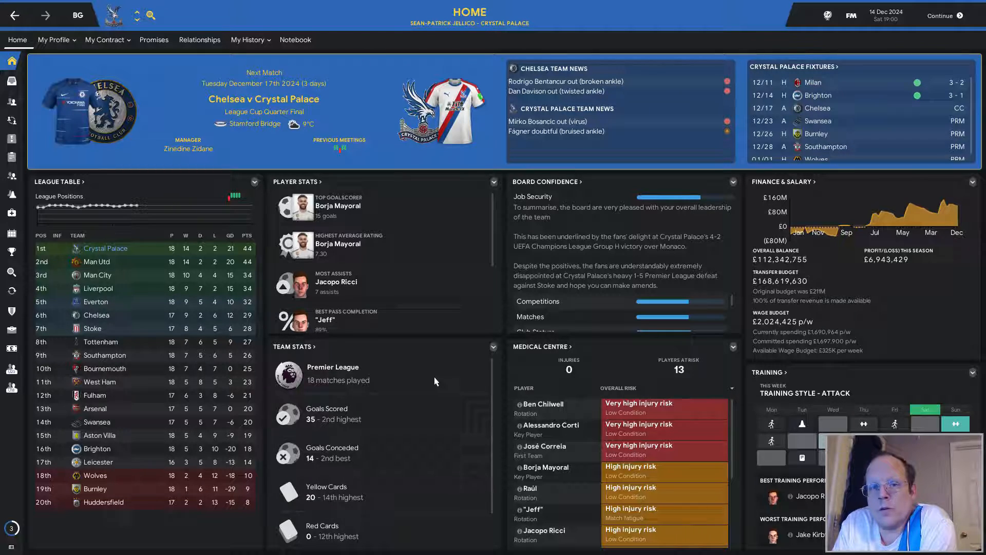
mouse_move(71, 169)
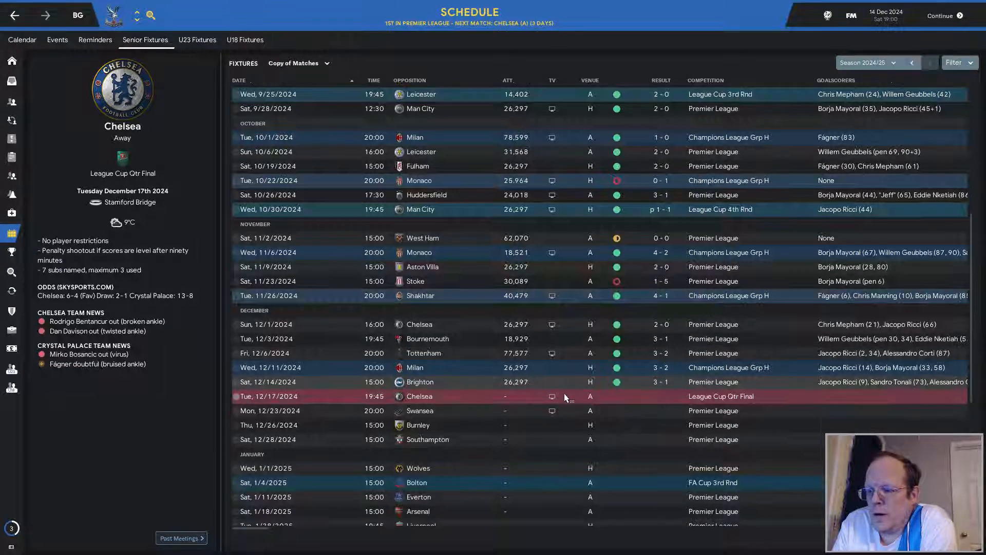
scroll("down", 3)
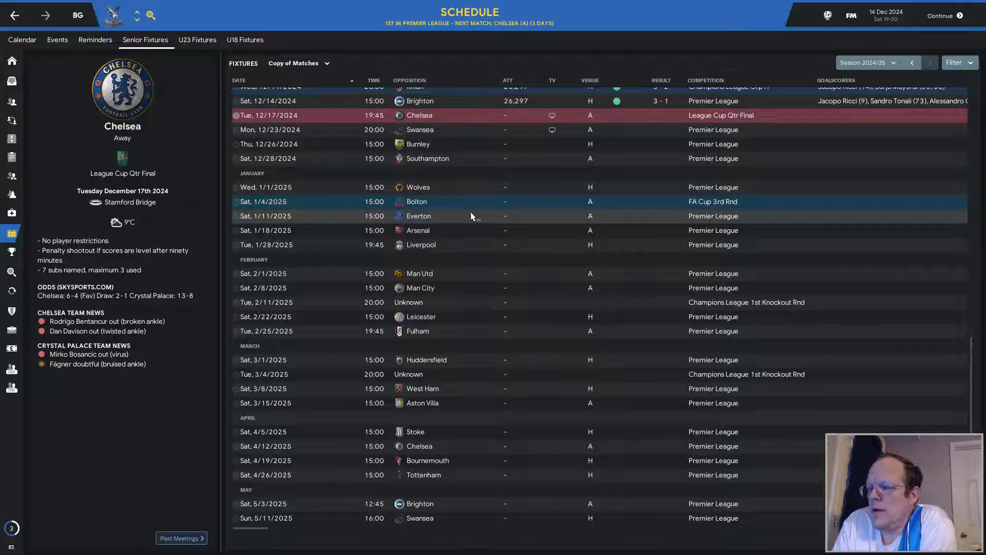
mouse_move(462, 256)
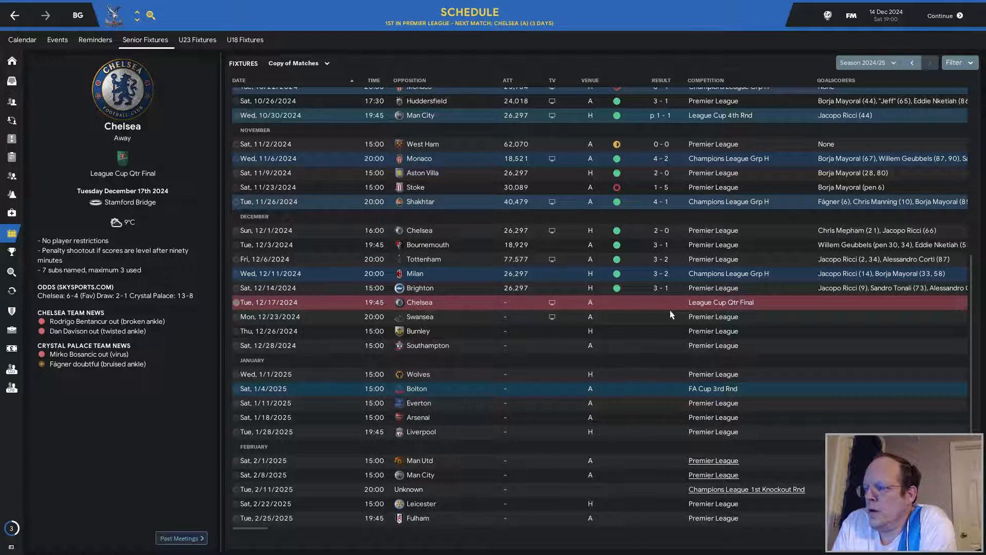
mouse_move(847, 344)
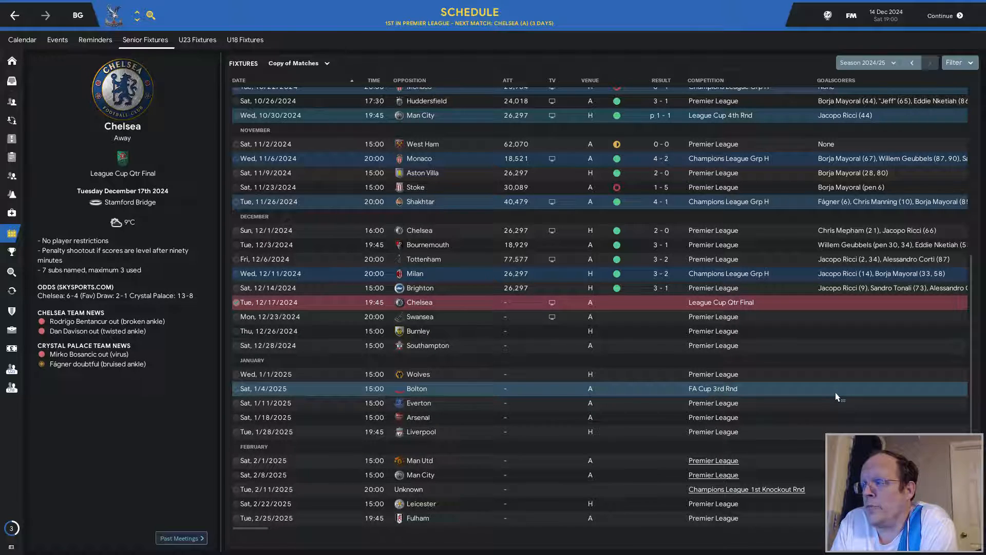
mouse_move(873, 388)
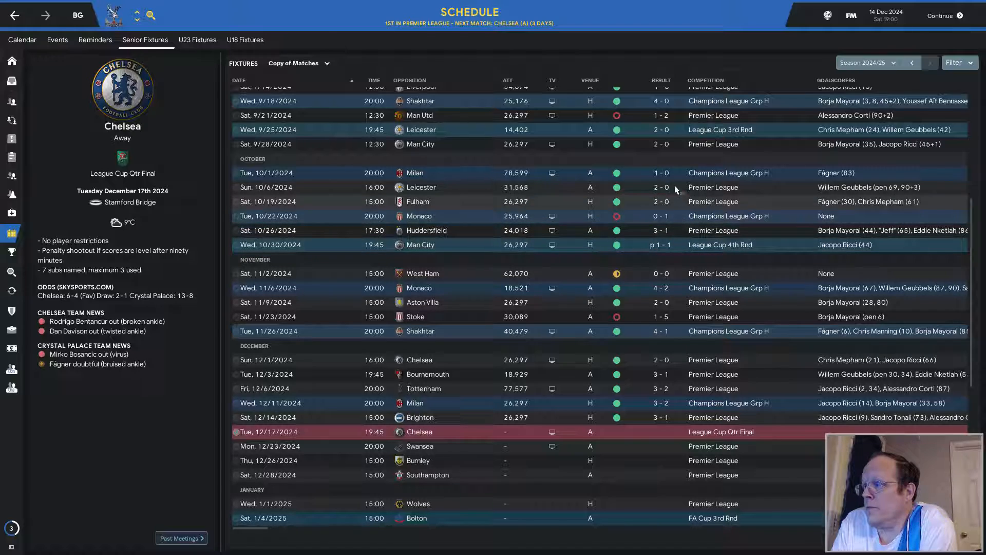
mouse_move(678, 198)
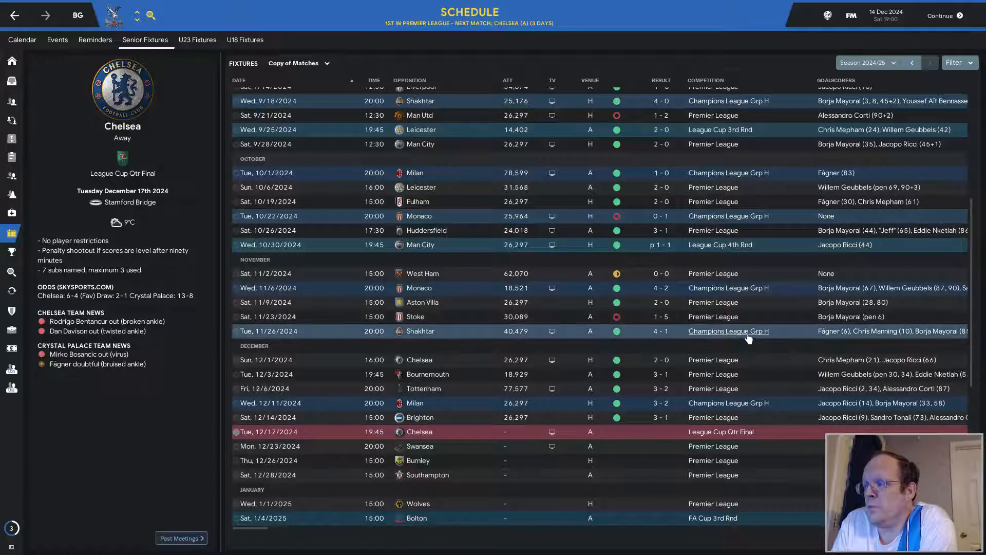
scroll("down", 3)
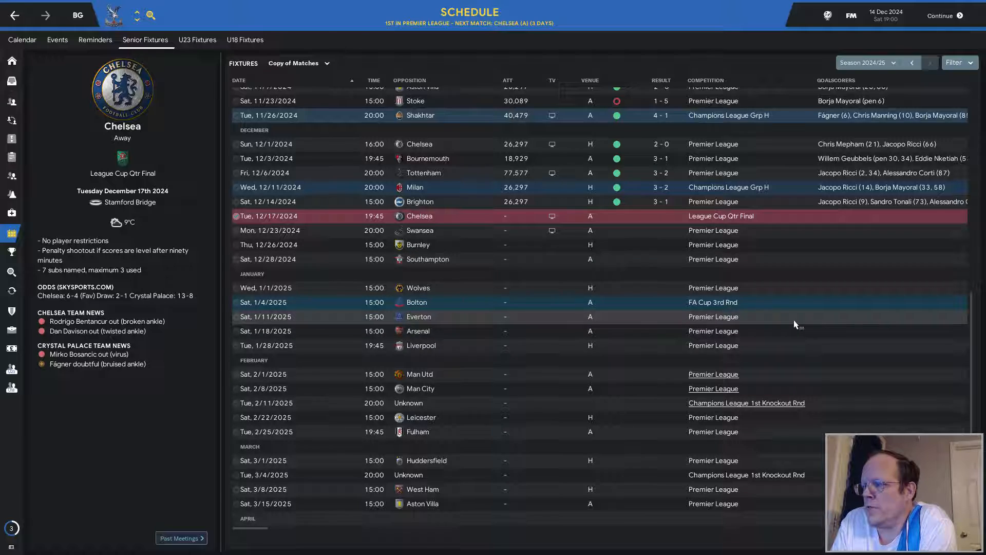
scroll("down", 3)
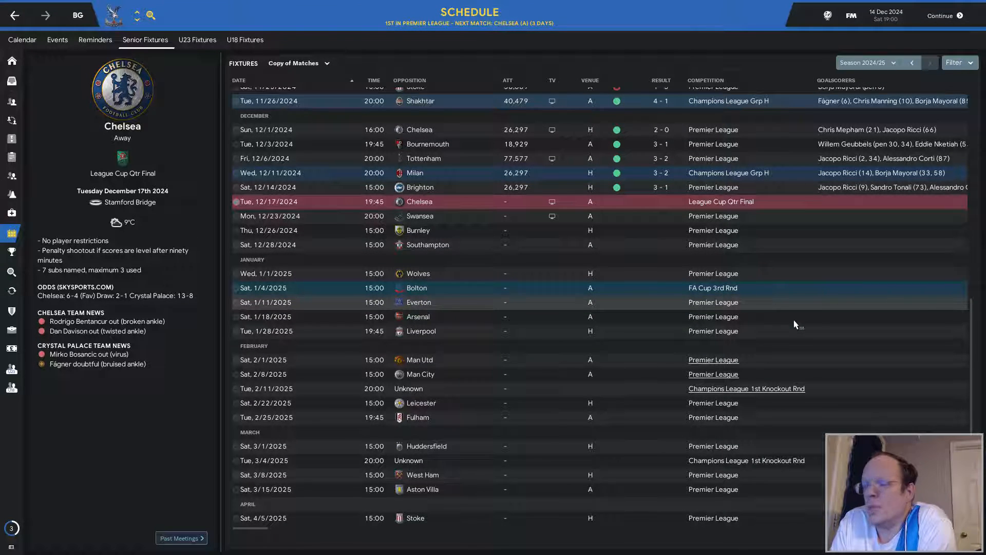